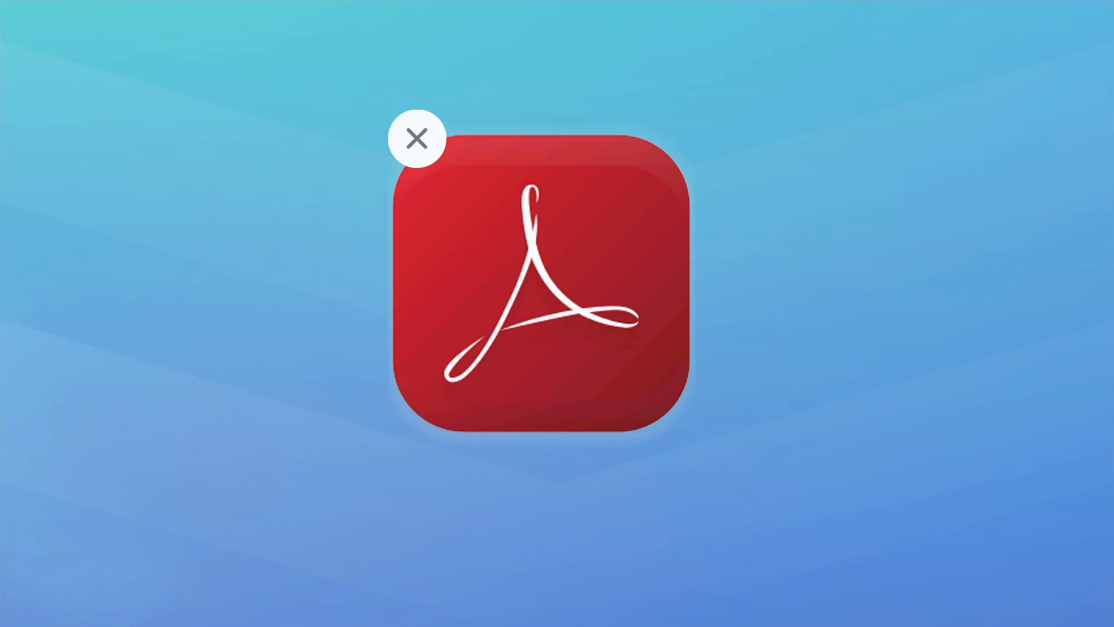
Review Acrobat Reader's Tools view and locate the app in Finder's Applications folder via its context menu.
click(544, 285)
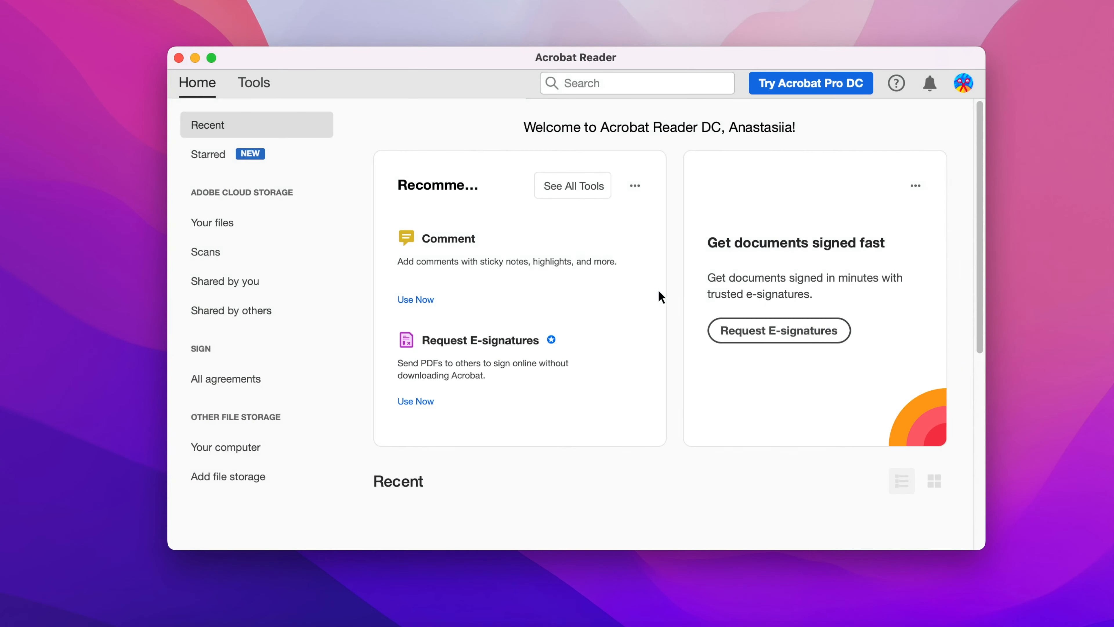
click(253, 83)
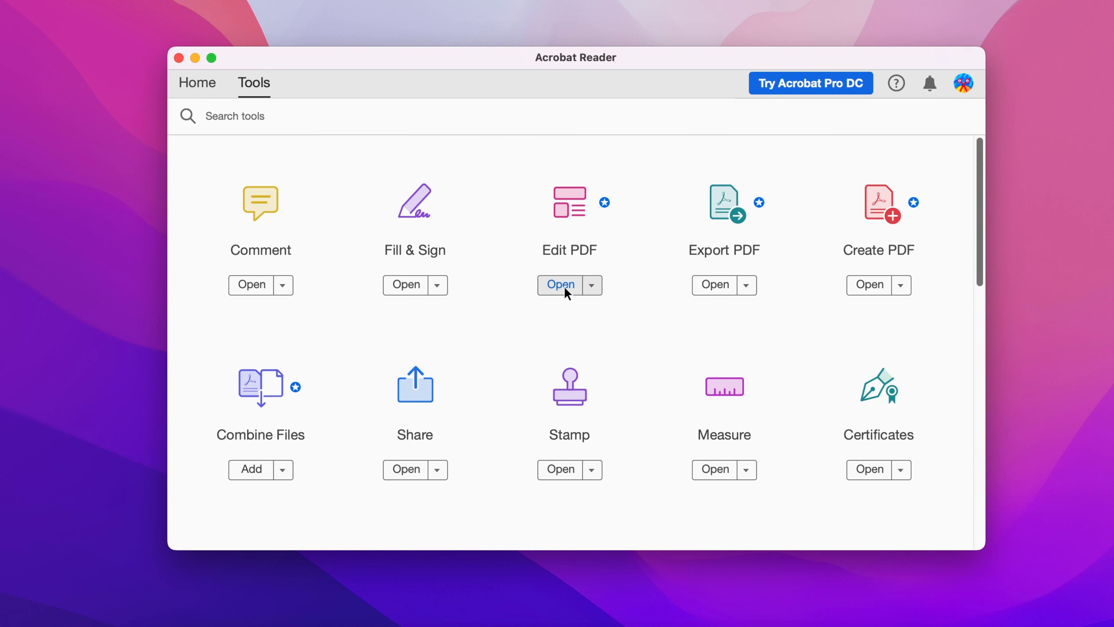
click(560, 284)
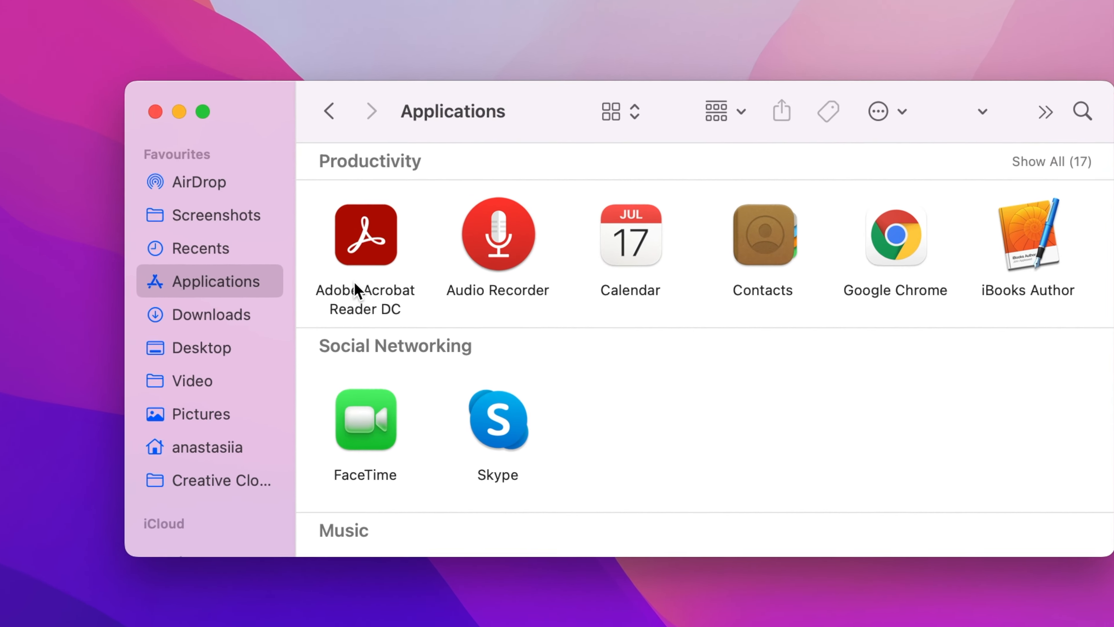
right_click(364, 234)
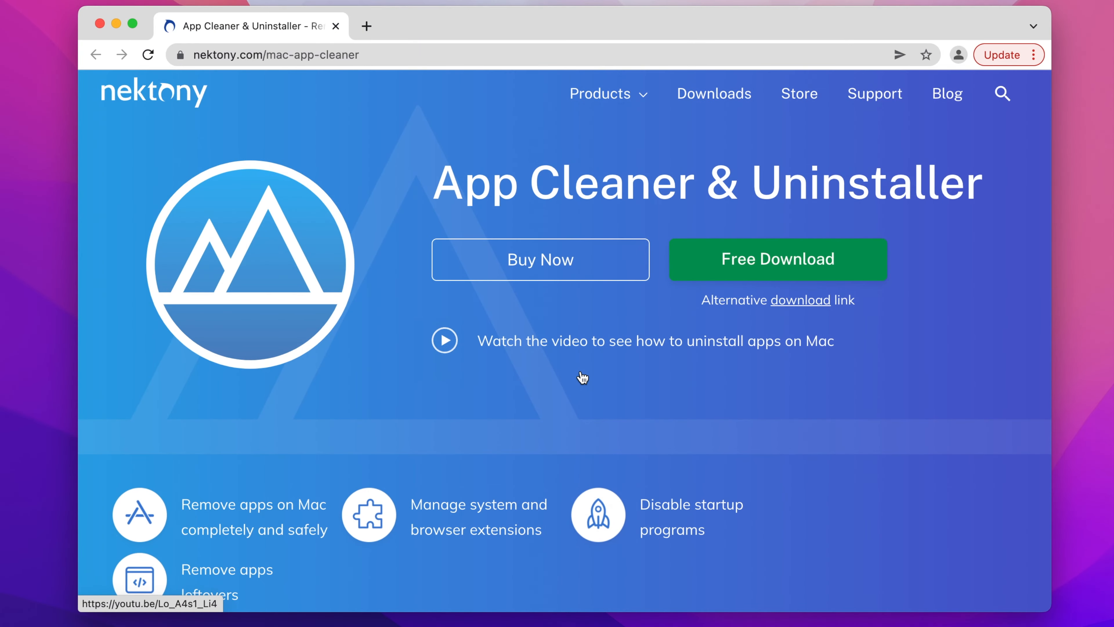
Scroll through the nektony.com page's how-to removal steps and feature sections.
scroll(down, 3)
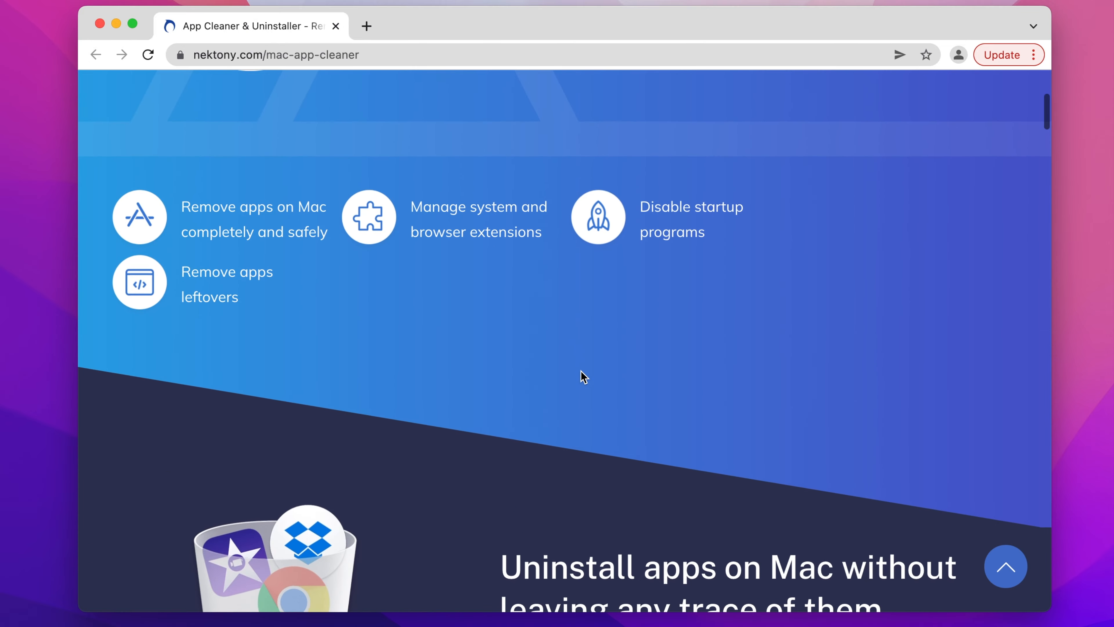
scroll(down, 3)
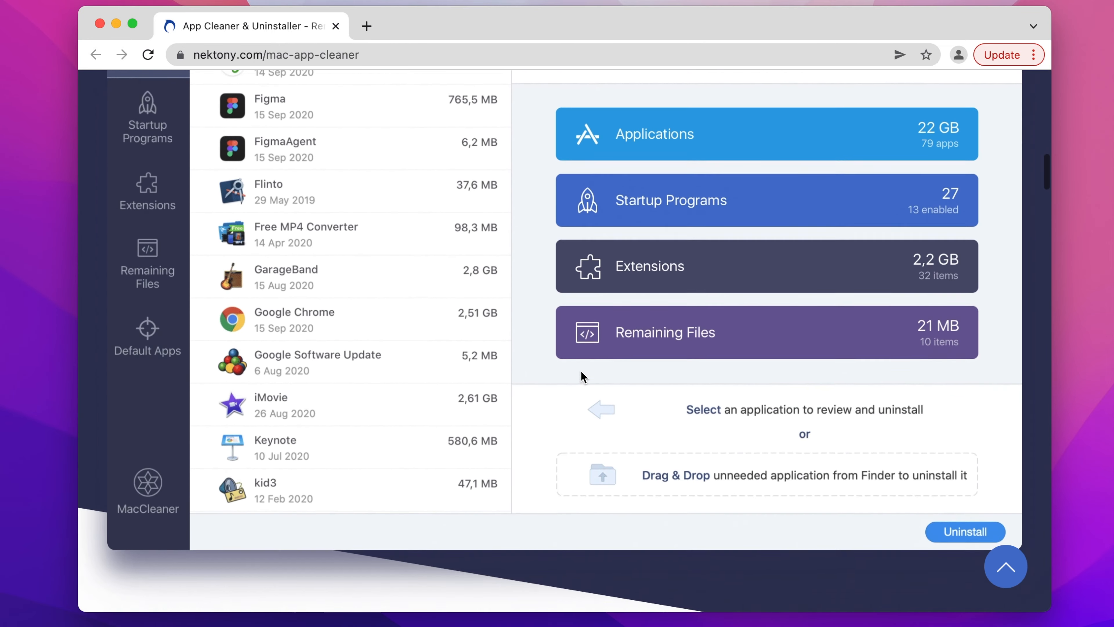
scroll(down, 3)
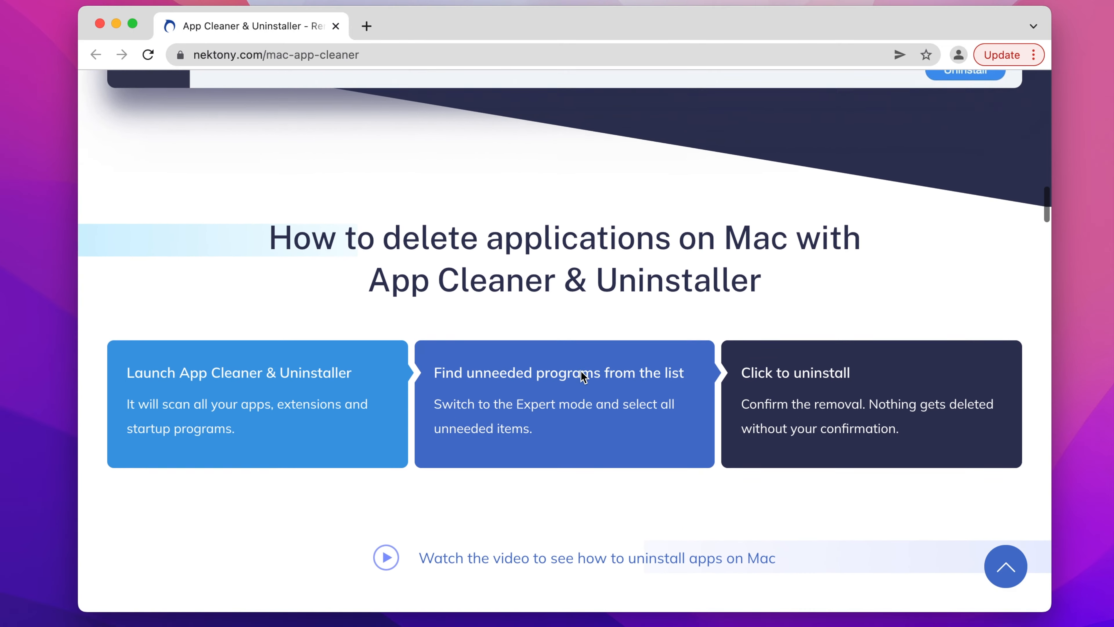
scroll(down, 3)
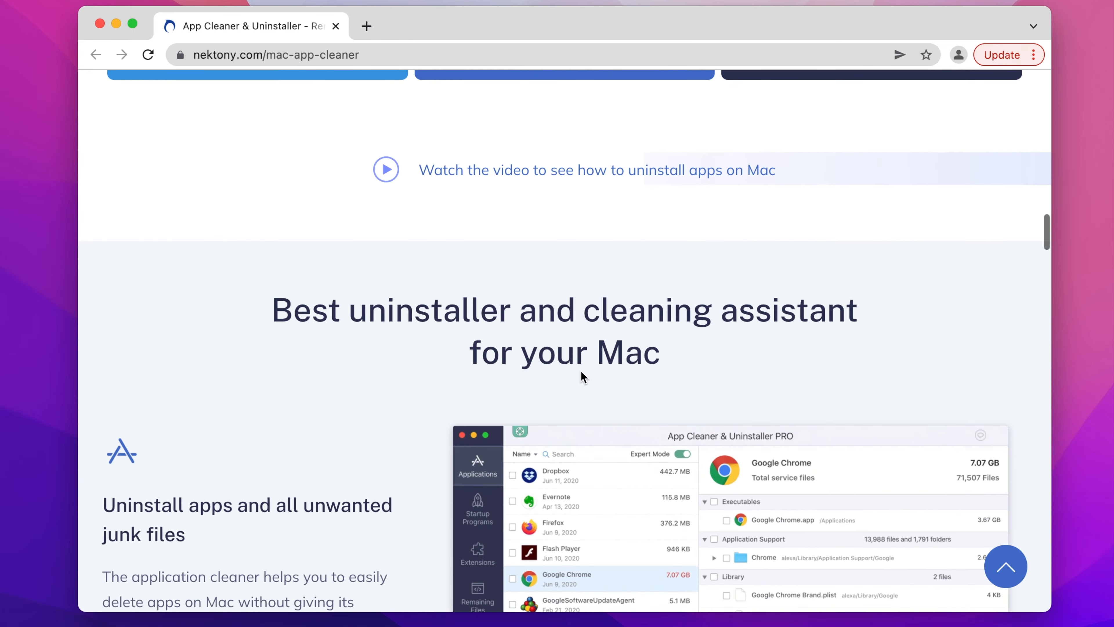
scroll(down, 3)
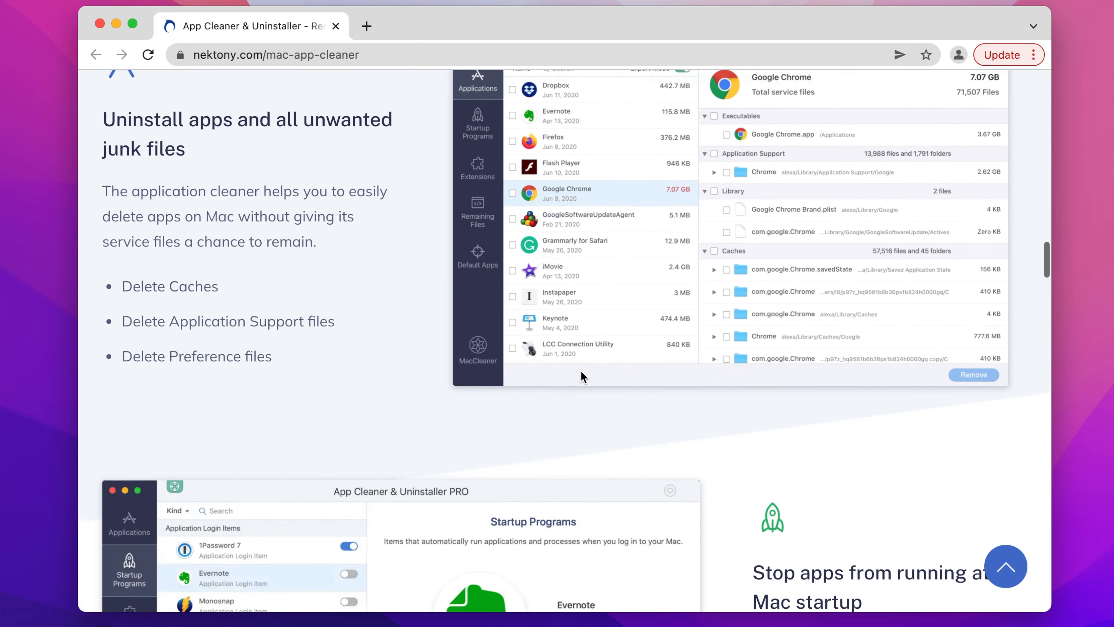
scroll(down, 3)
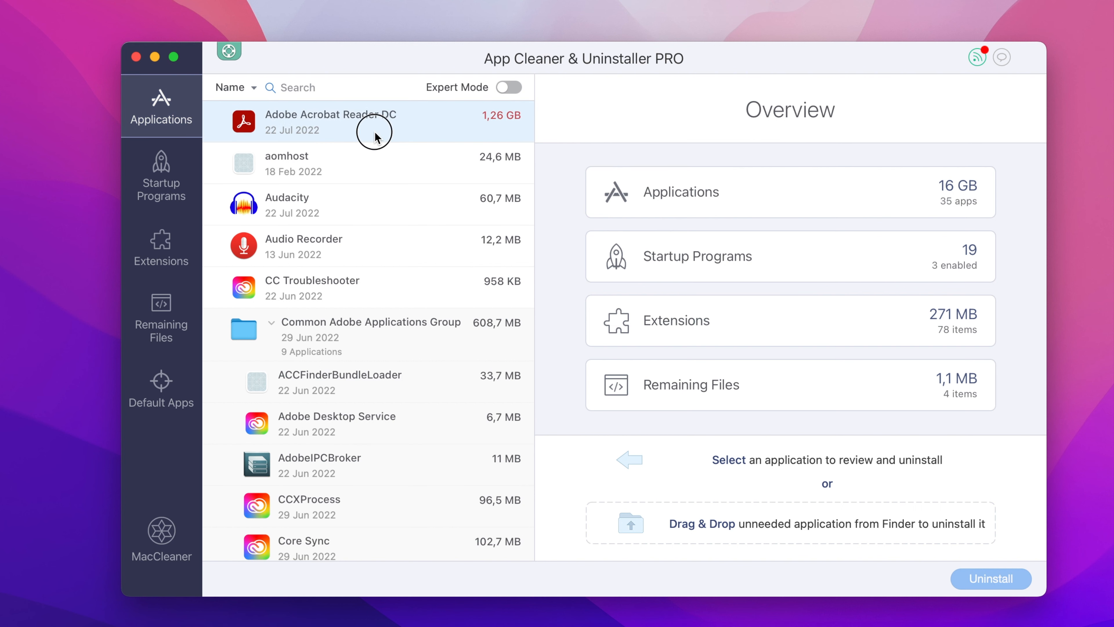
With Expert Mode on, mark Adobe Acrobat Reader DC and its service files and confirm their removal (1.26 GB).
click(330, 120)
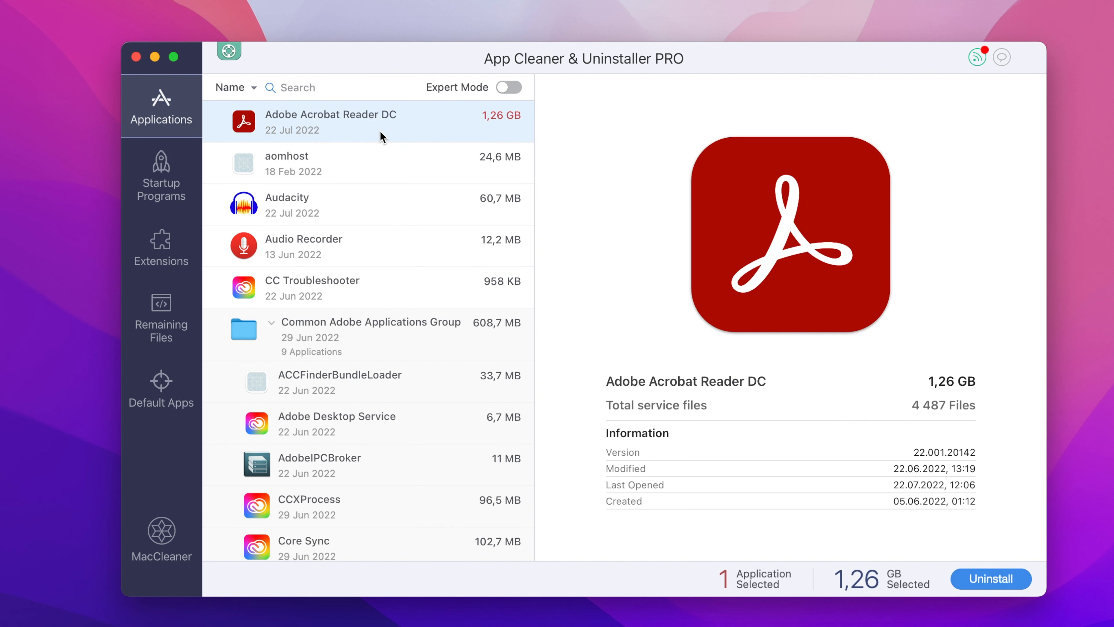
click(508, 86)
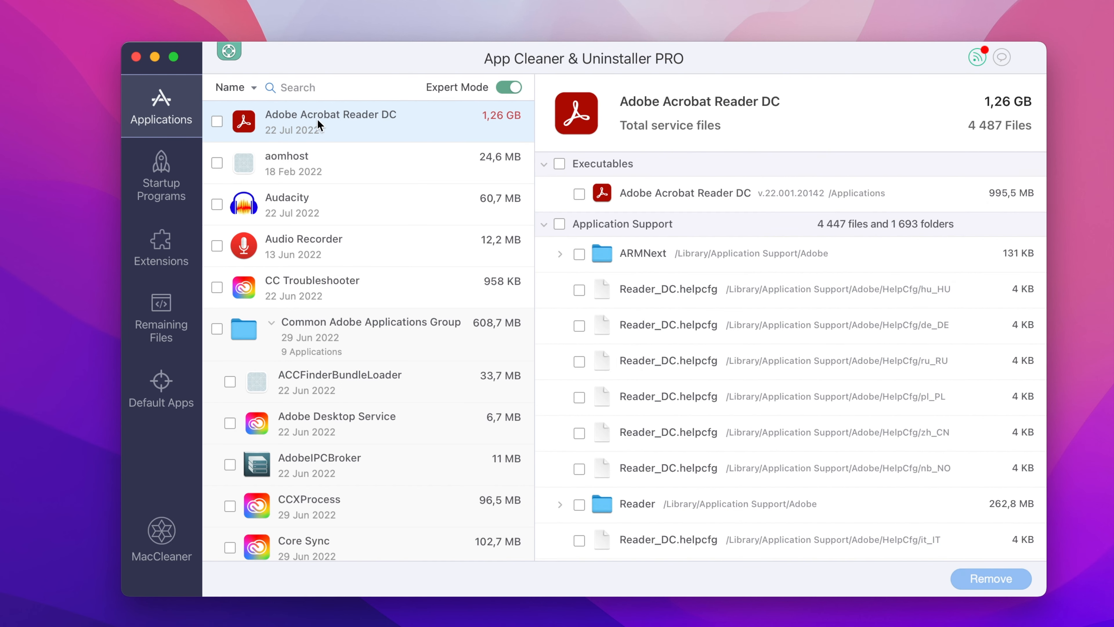
click(217, 121)
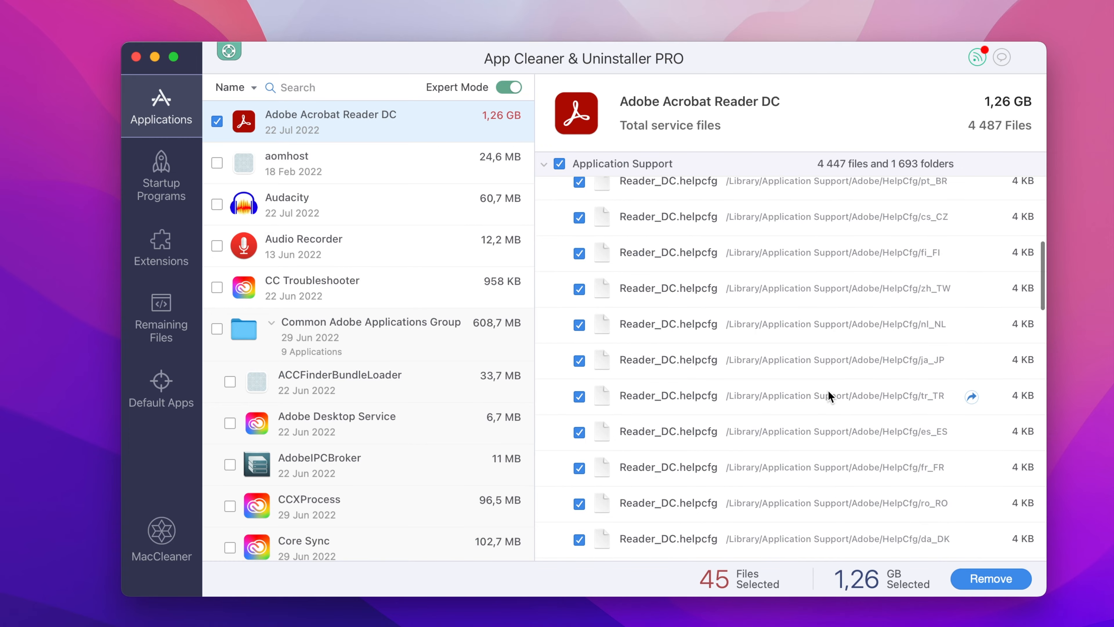
click(990, 579)
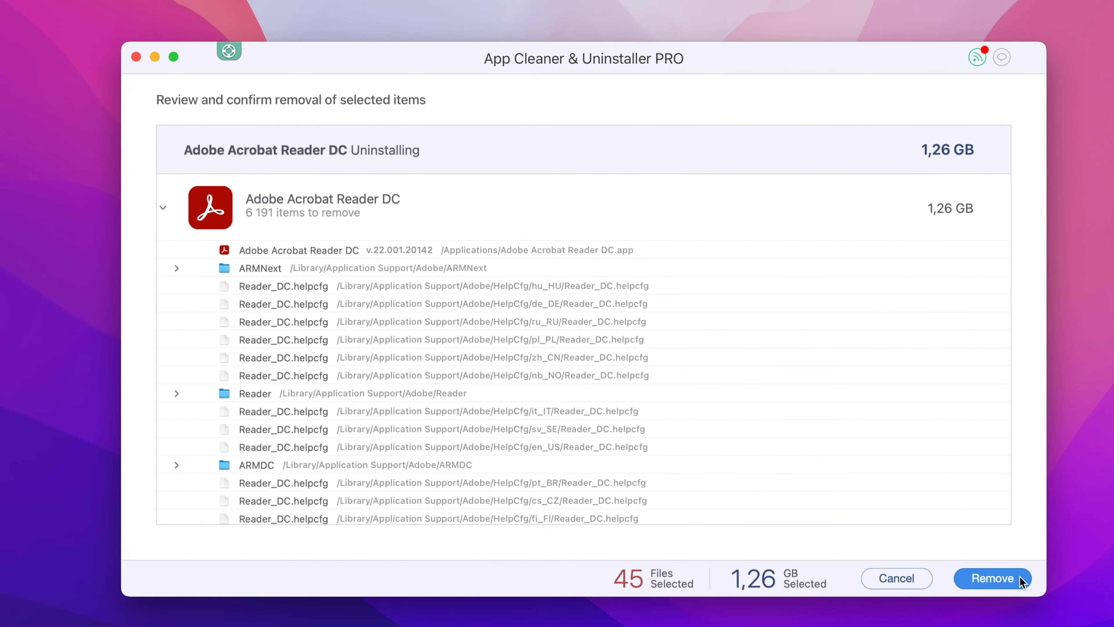
click(992, 578)
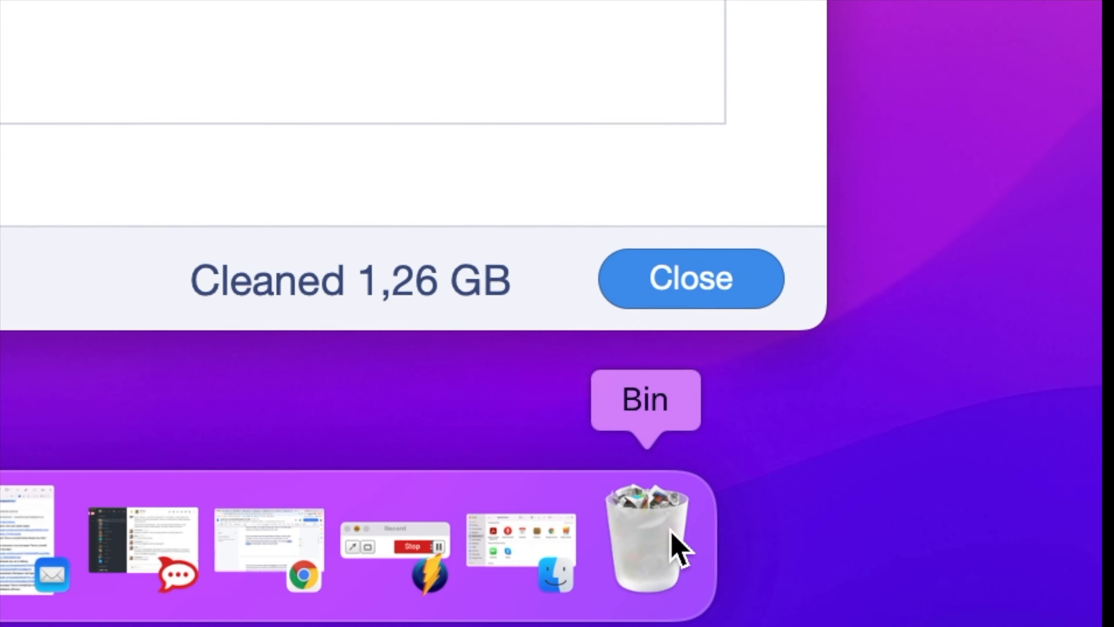
Empty the Bin from the Dock, confirming the permanent erase of the removed Acrobat items.
click(645, 547)
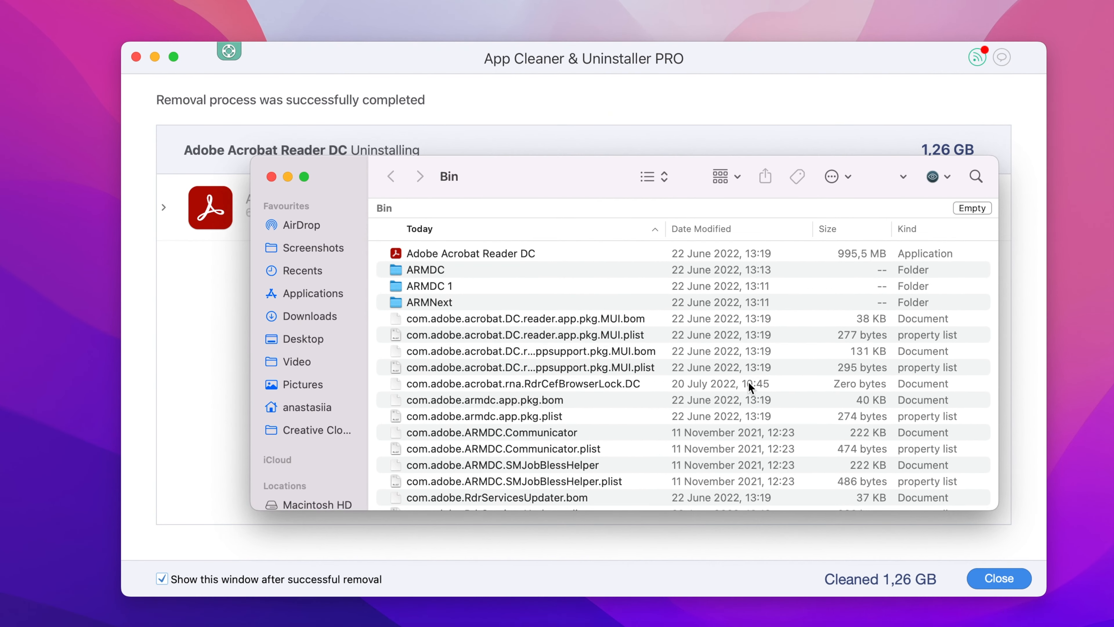
right_click(516, 319)
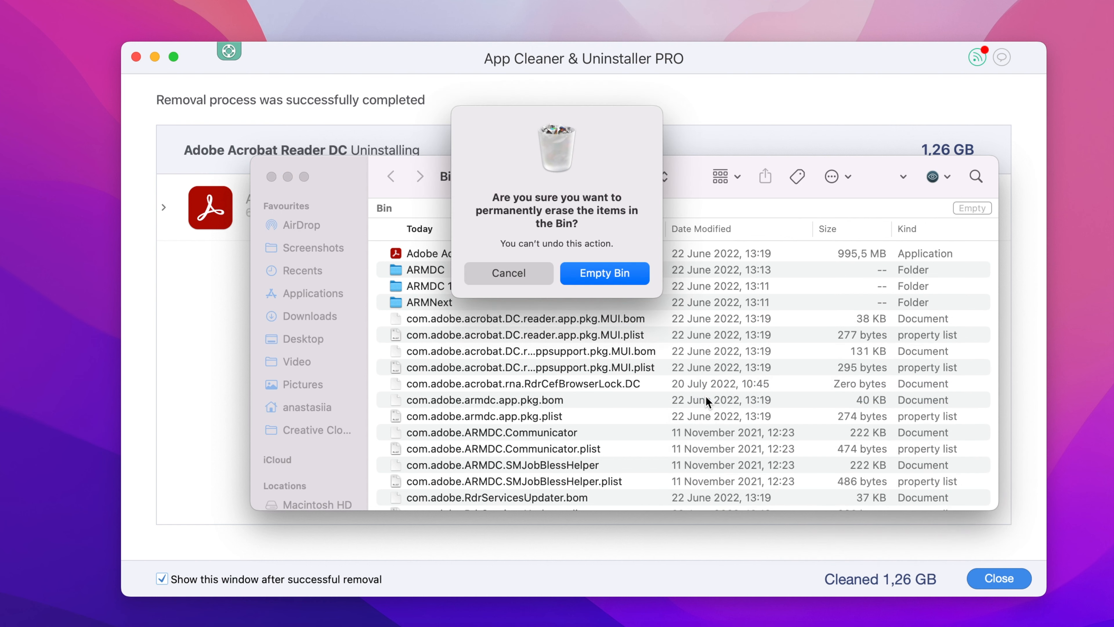
click(998, 578)
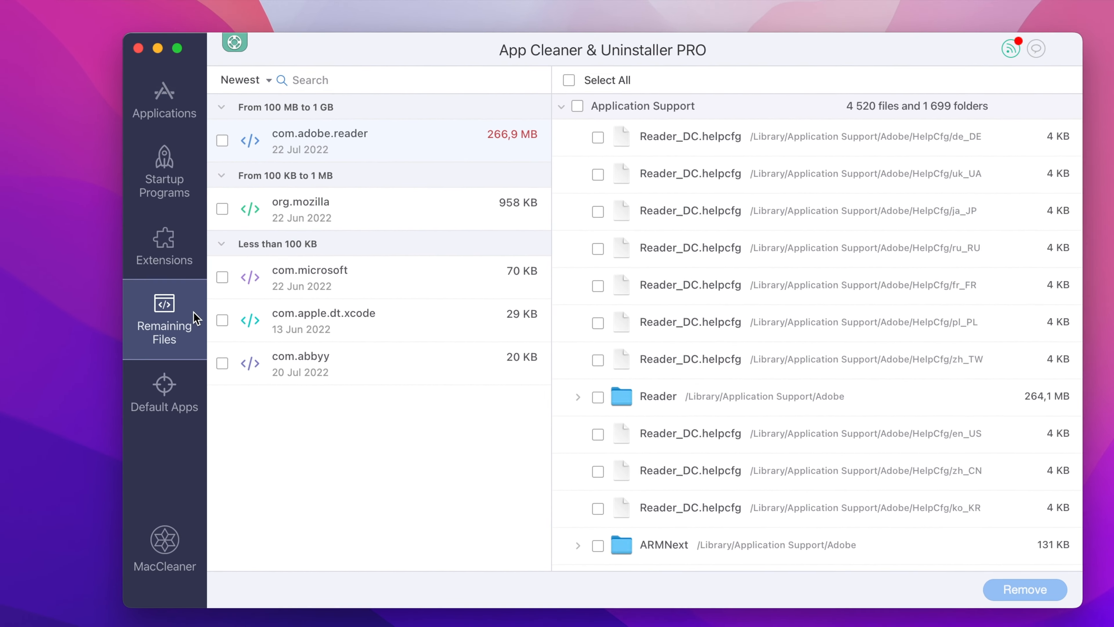
Remove the 266.9 MB of com.adobe.reader leftovers and dismiss the summary to return to the app list.
click(222, 141)
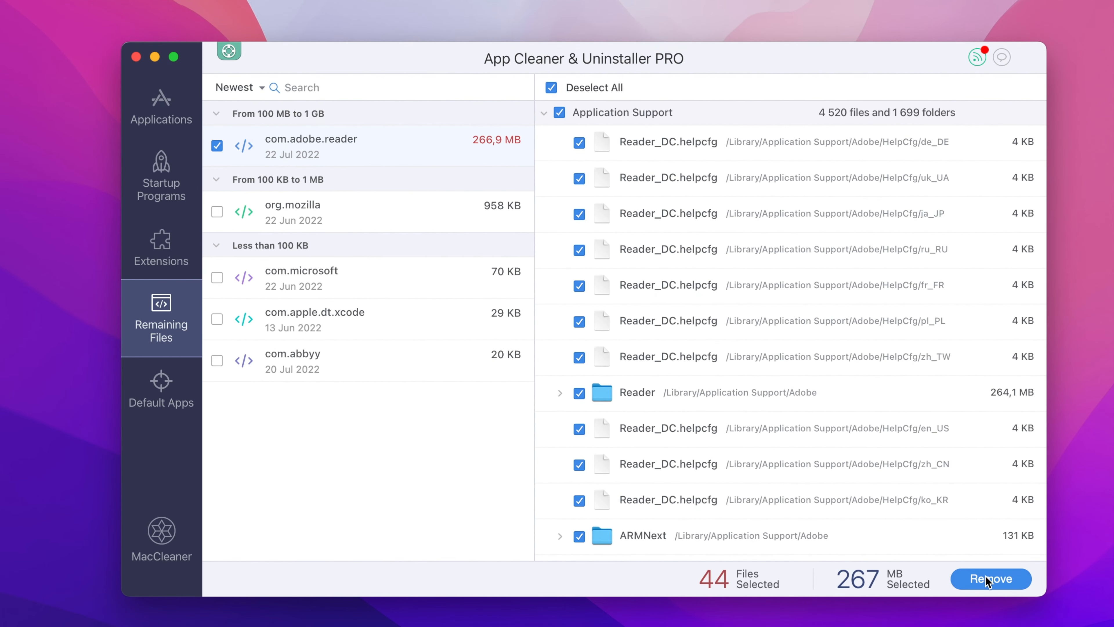
click(990, 578)
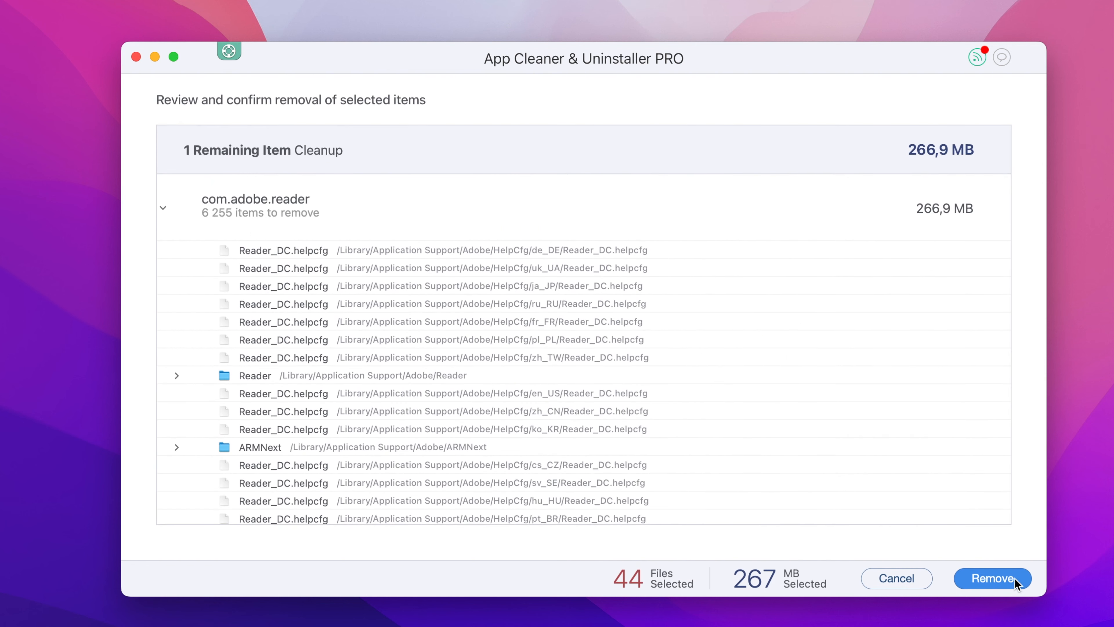
click(993, 578)
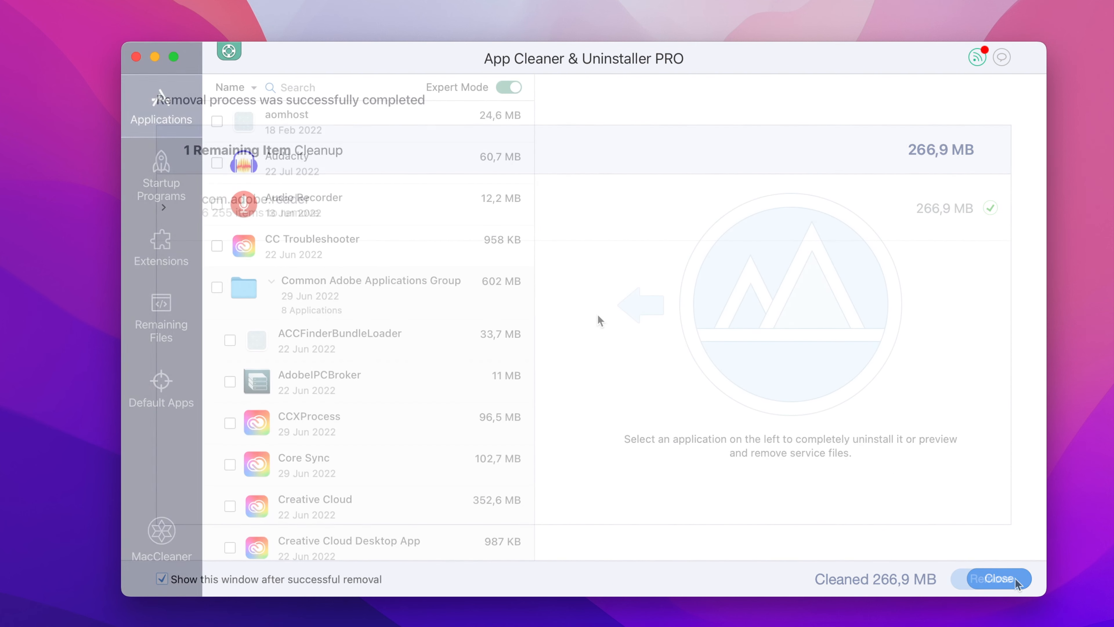
click(1003, 579)
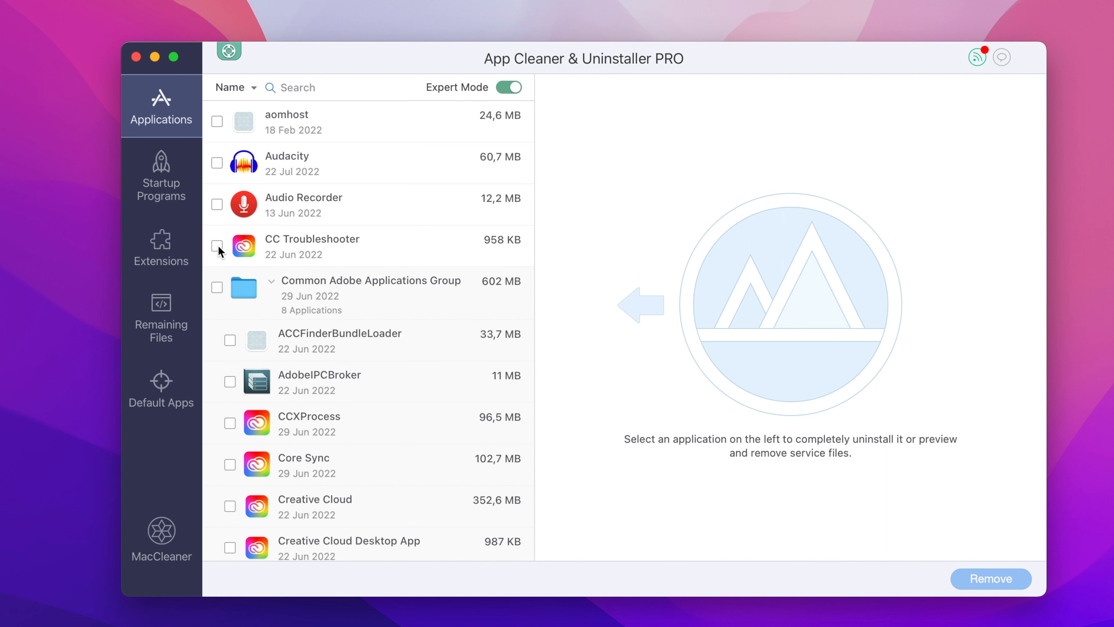
Mark the Common Adobe Applications Group, org.mozilla and com.microsoft leftovers and start their removal review (1.03 MB).
click(216, 288)
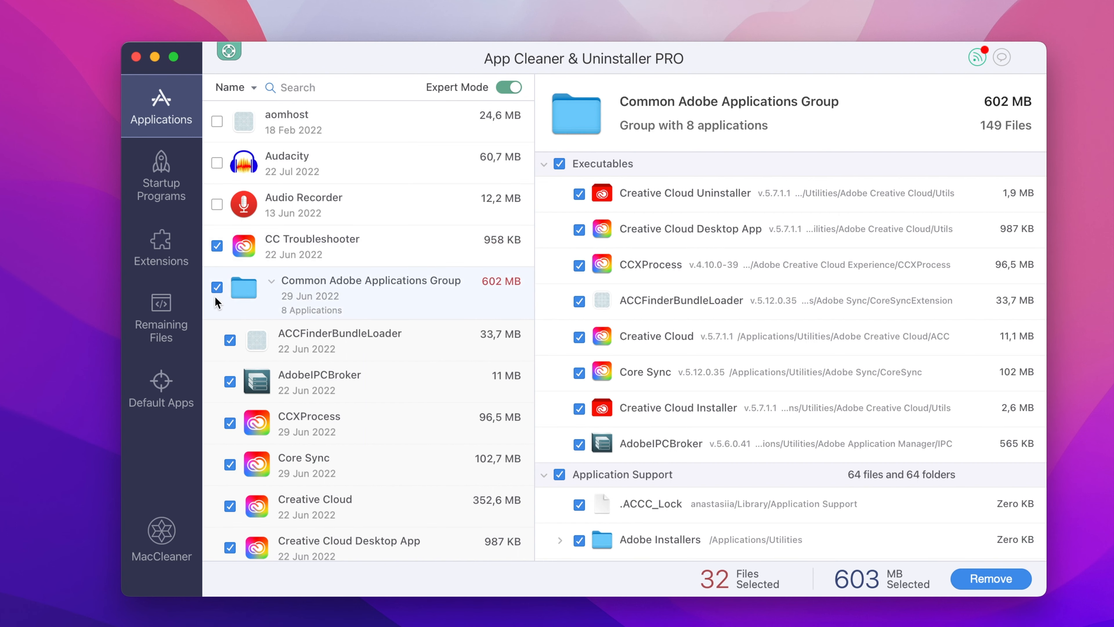
click(162, 319)
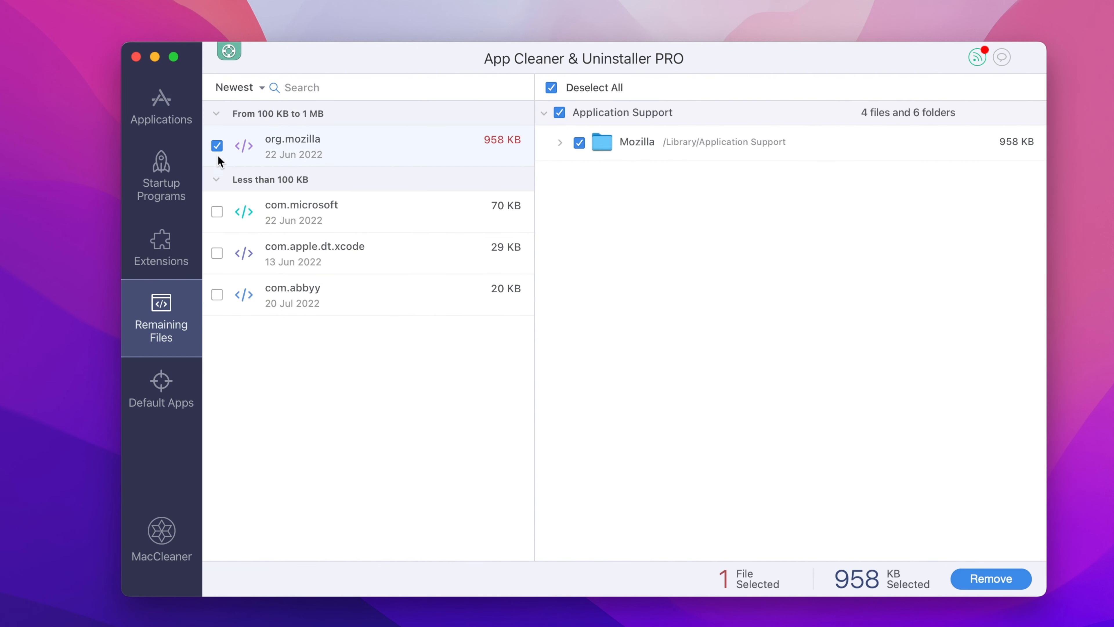
click(216, 212)
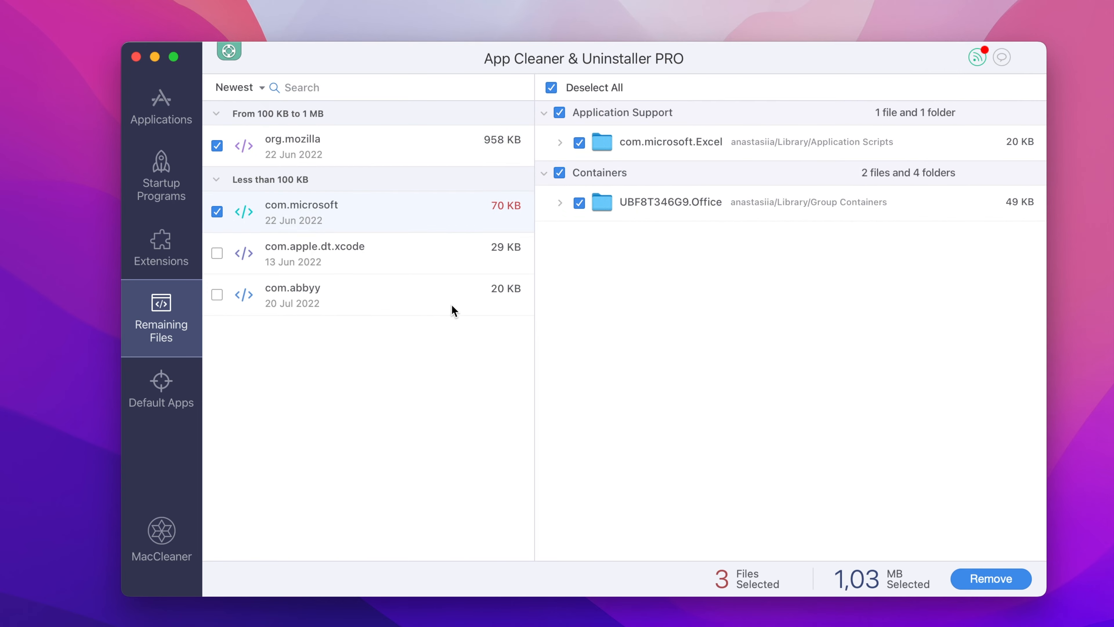
click(990, 578)
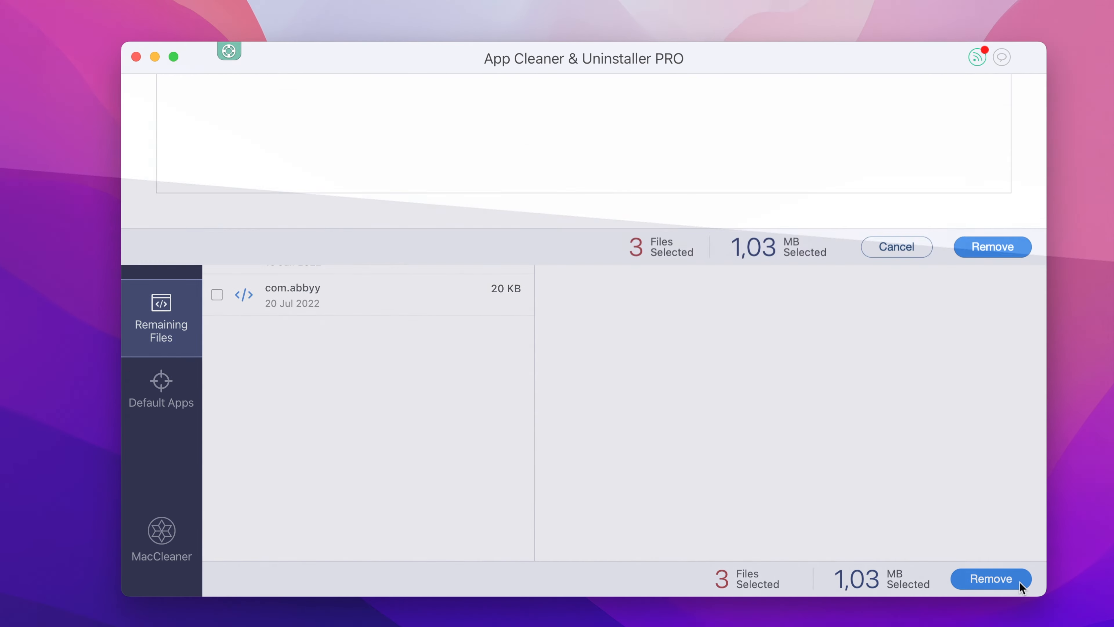